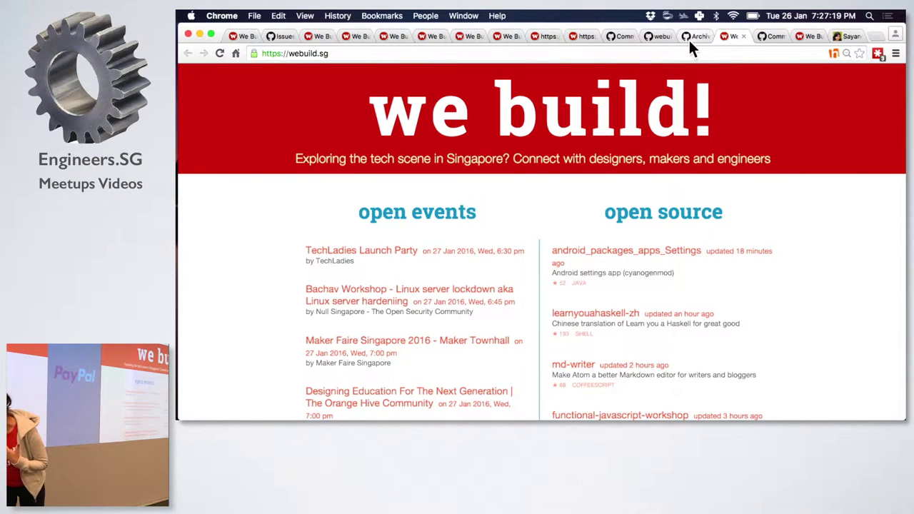
Switch to the webuildsg/data repository page on GitHub
{"action": "left_click", "coordinate": [695, 35]}
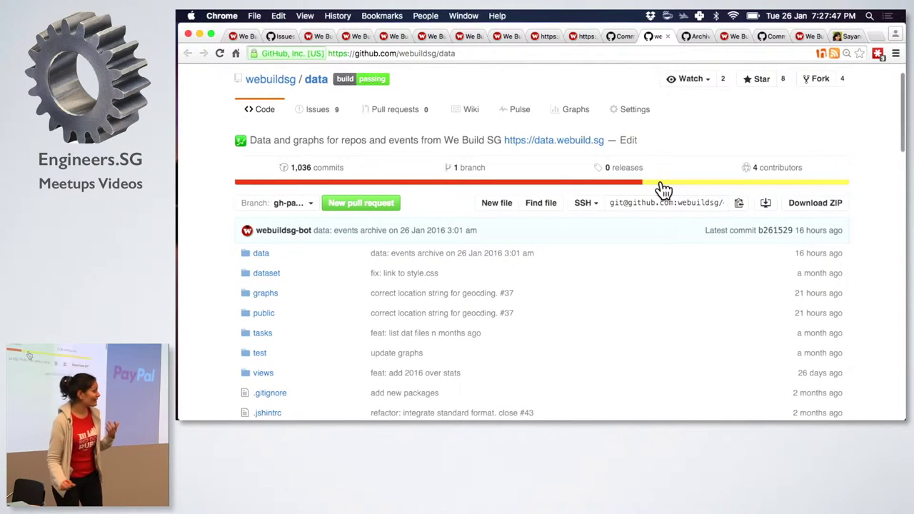
{"action": "mouse_move", "coordinate": [663, 186]}
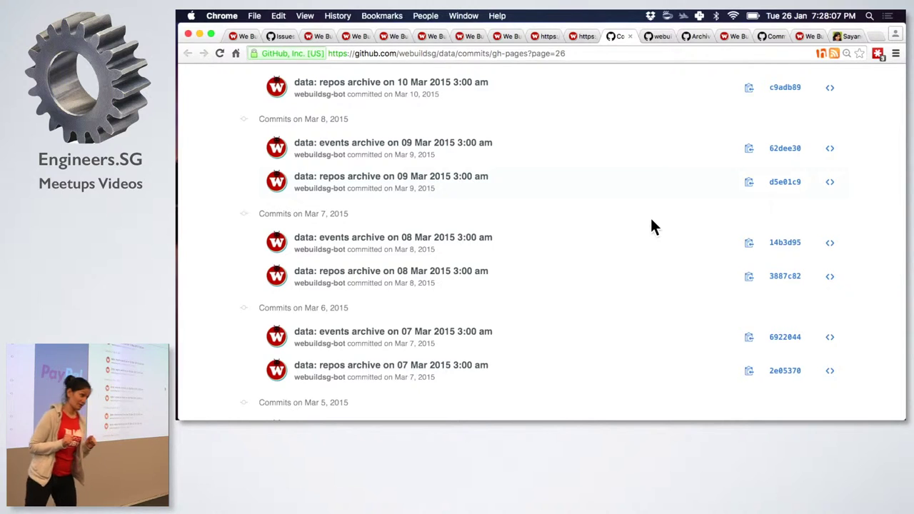
{"action": "mouse_move", "coordinate": [580, 46]}
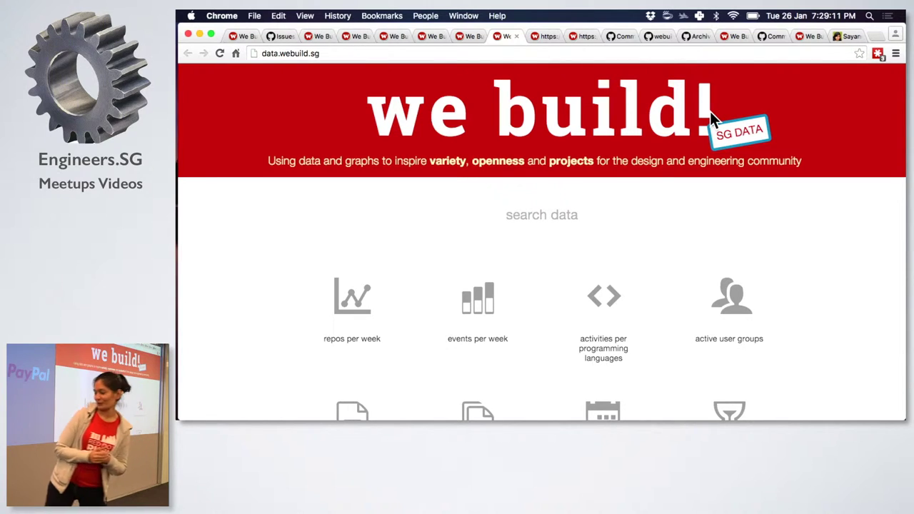
Show the 'repositories updated per week' line chart from the data site home page
{"action": "scroll", "scroll_direction": "down", "scroll_amount": 3}
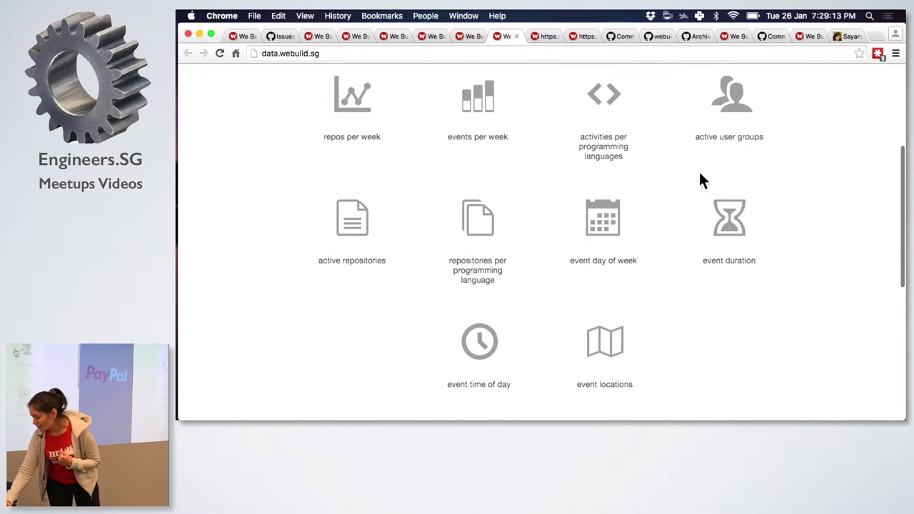
{"action": "mouse_move", "coordinate": [351, 100]}
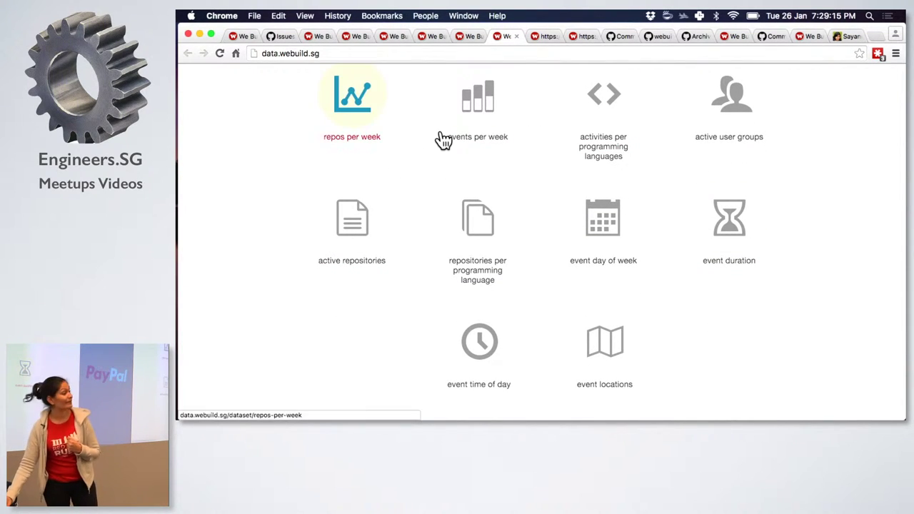
{"action": "scroll", "scroll_direction": "up", "scroll_amount": 3}
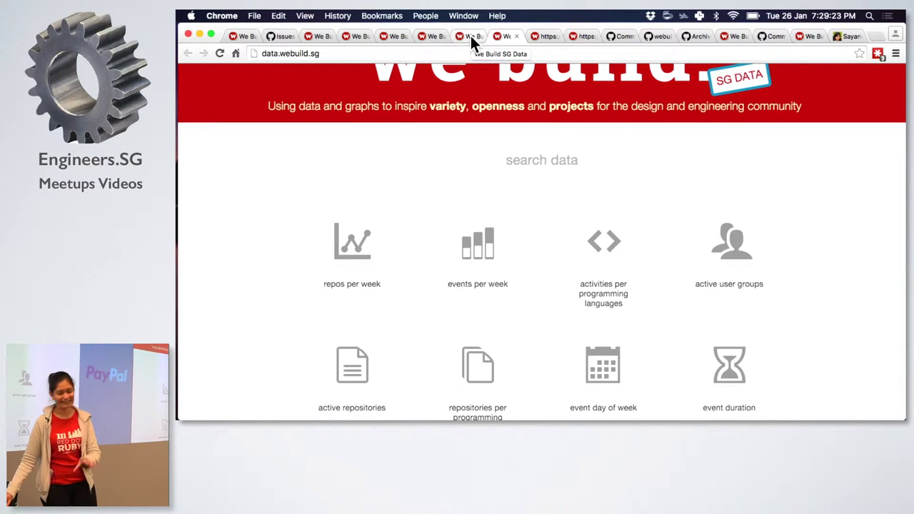
{"action": "left_click", "coordinate": [351, 243]}
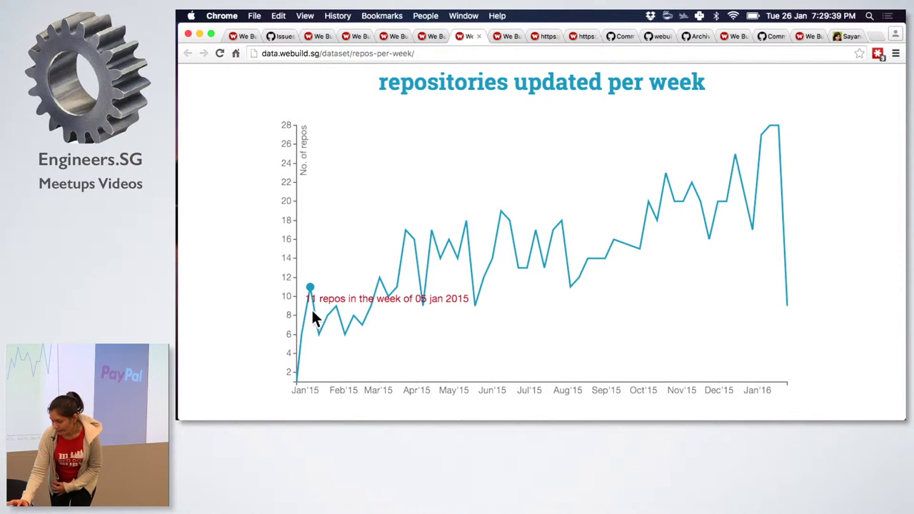
{"action": "mouse_move", "coordinate": [323, 336]}
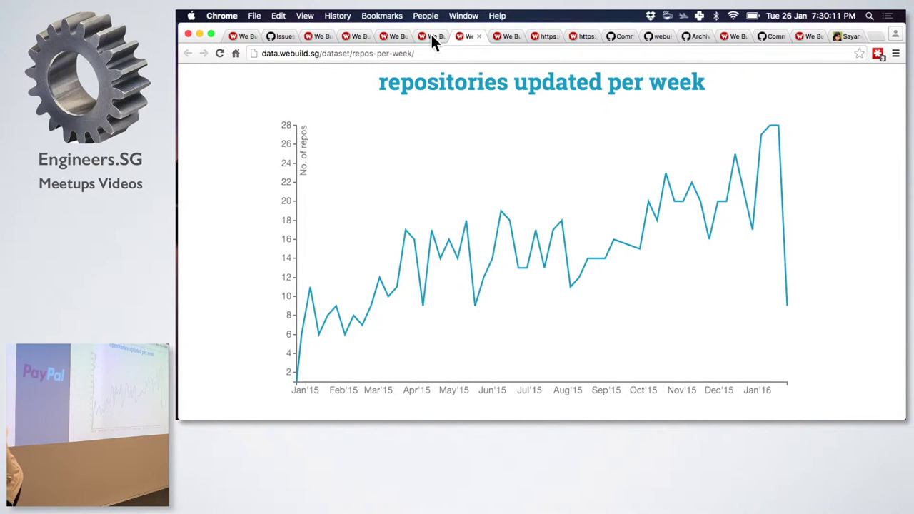
Show the update activities per programming language bar chart and highlight Ruby in it
{"action": "left_click", "coordinate": [428, 35]}
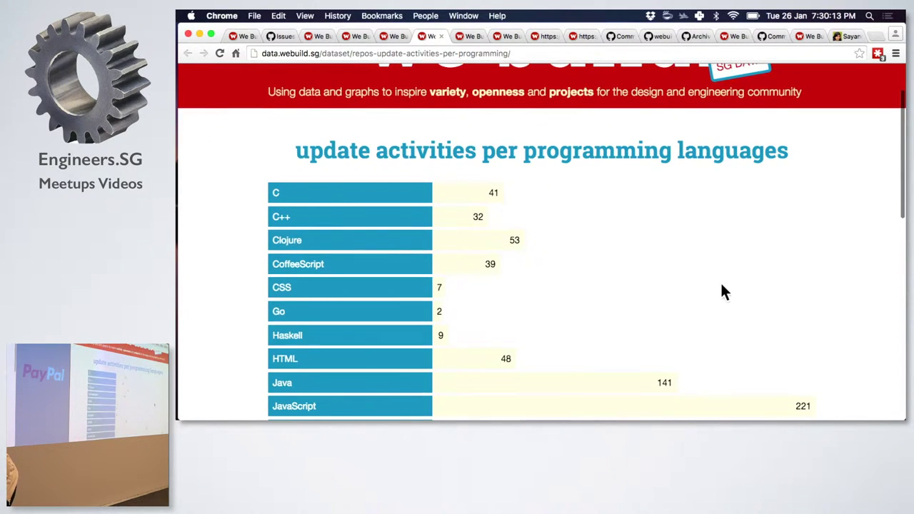
{"action": "scroll", "scroll_direction": "down", "scroll_amount": 3}
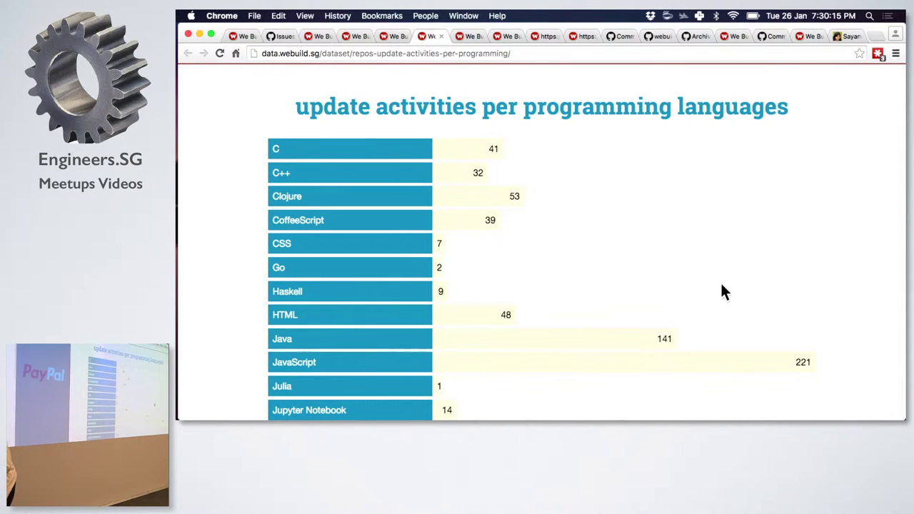
{"action": "scroll", "scroll_direction": "down", "scroll_amount": 3}
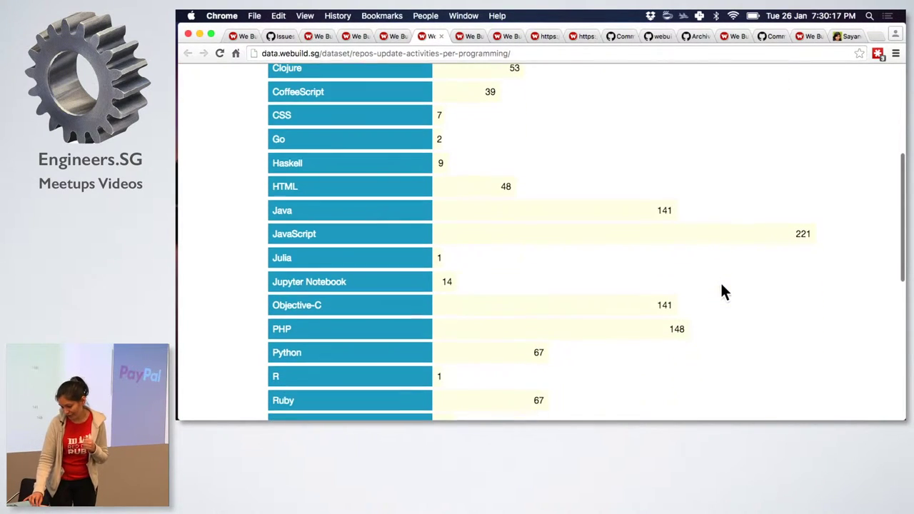
{"action": "scroll", "scroll_direction": "down", "scroll_amount": 3}
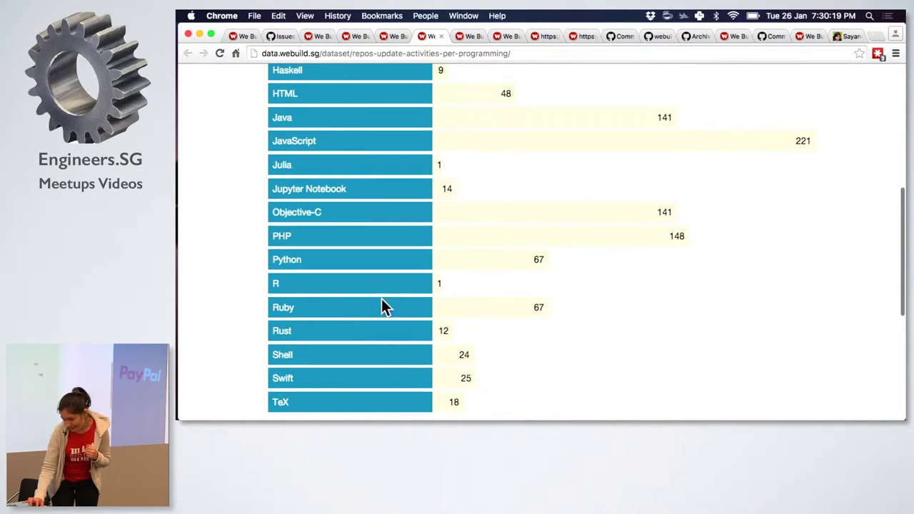
{"action": "double_click", "coordinate": [283, 308]}
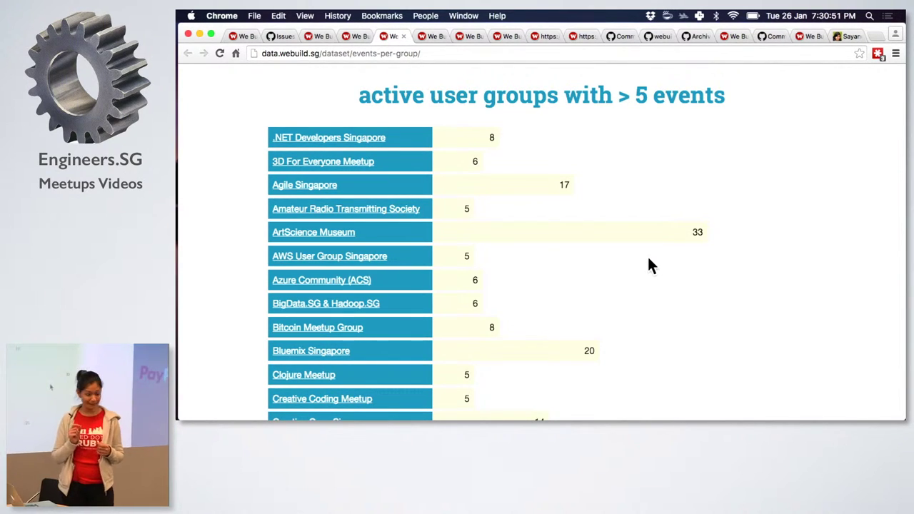
Find 'ruby' in the active user groups chart and move to the matches
{"action": "key", "text": "cmd+f"}
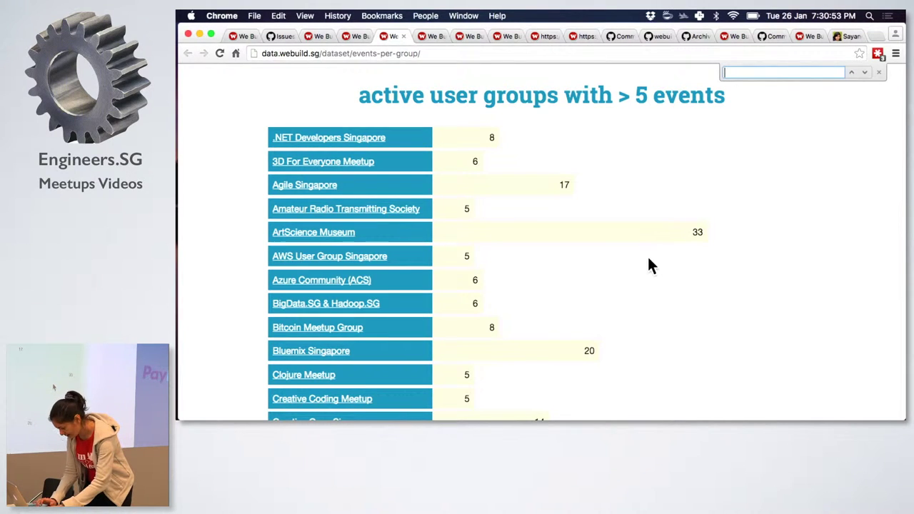
{"action": "type", "text": "ruby"}
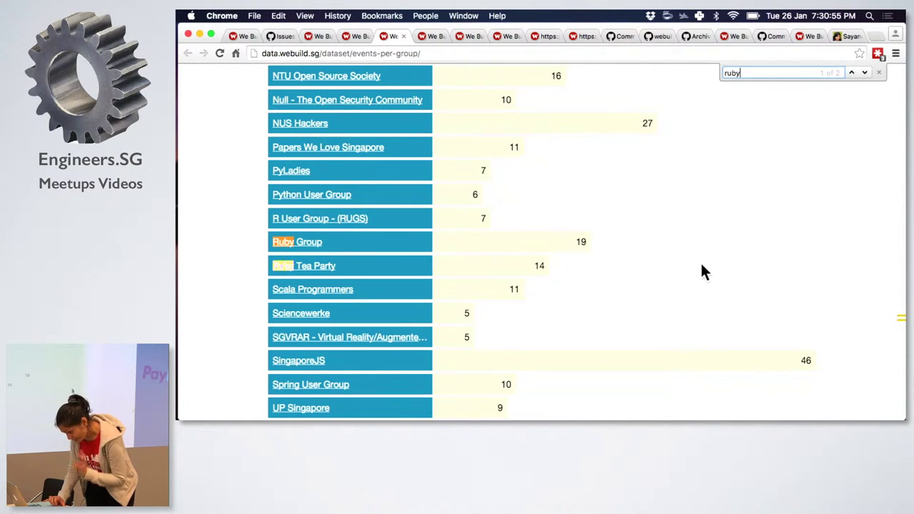
{"action": "scroll", "scroll_direction": "down", "scroll_amount": 3}
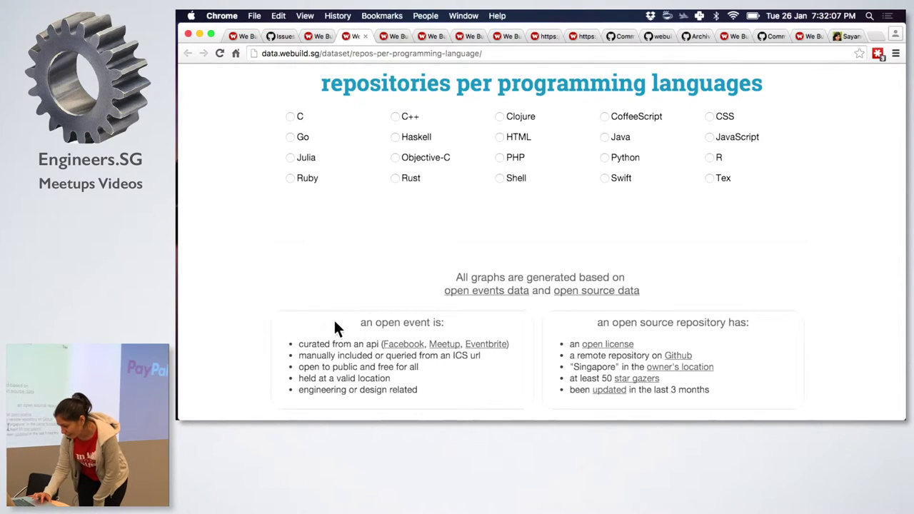
Select the Ruby option to list the starred Ruby repositories
{"action": "left_click", "coordinate": [290, 178]}
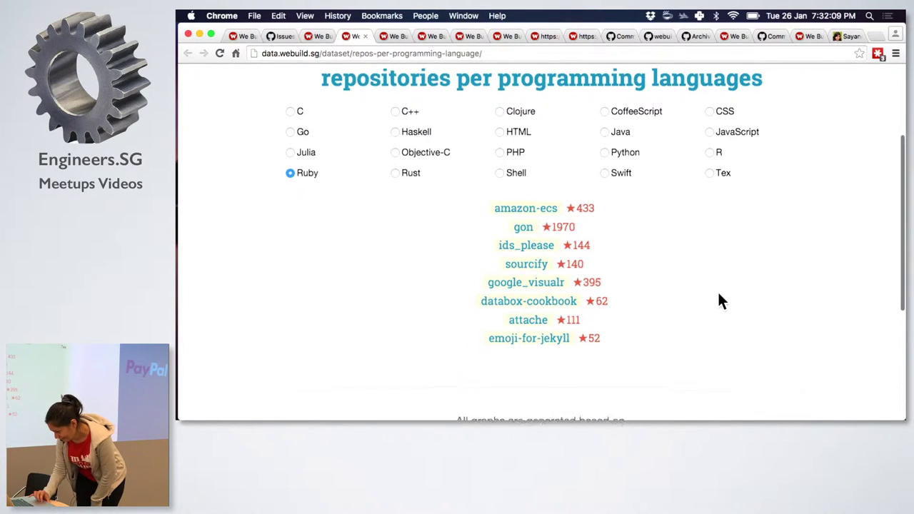
{"action": "scroll", "scroll_direction": "down", "scroll_amount": 3}
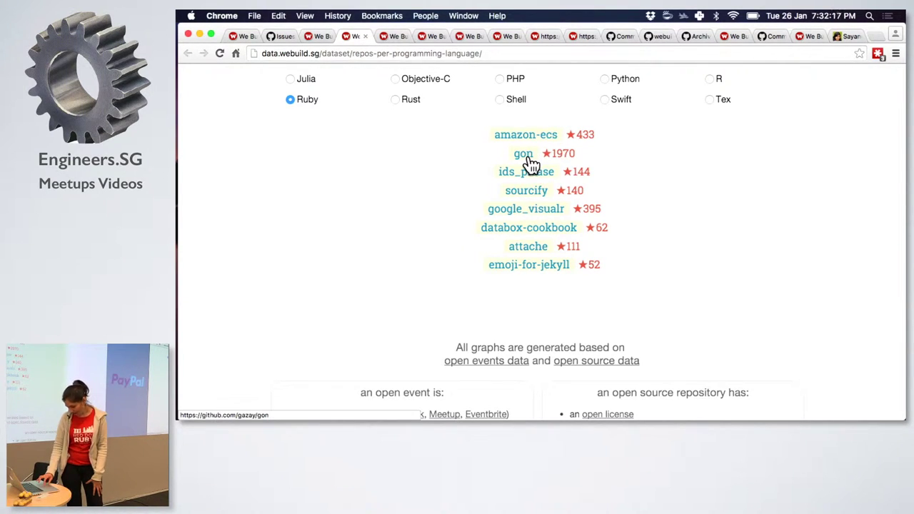
{"action": "mouse_move", "coordinate": [534, 178]}
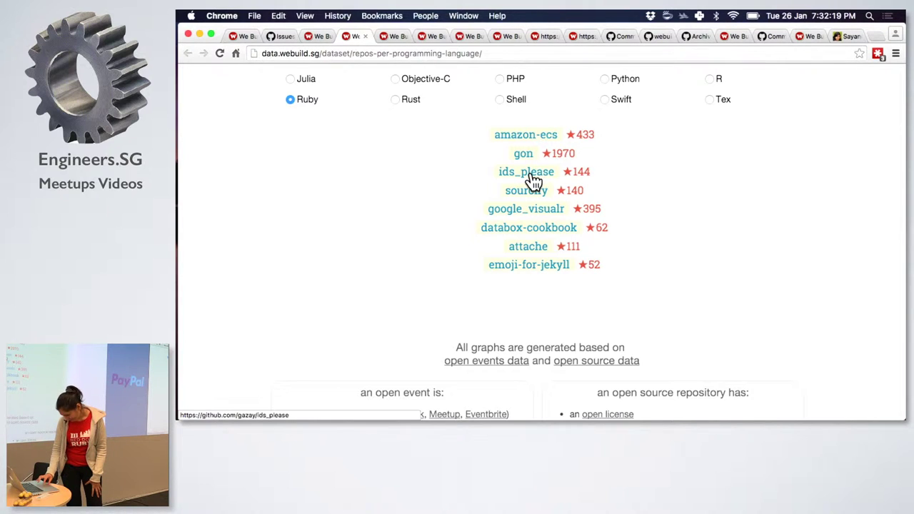
{"action": "mouse_move", "coordinate": [532, 196]}
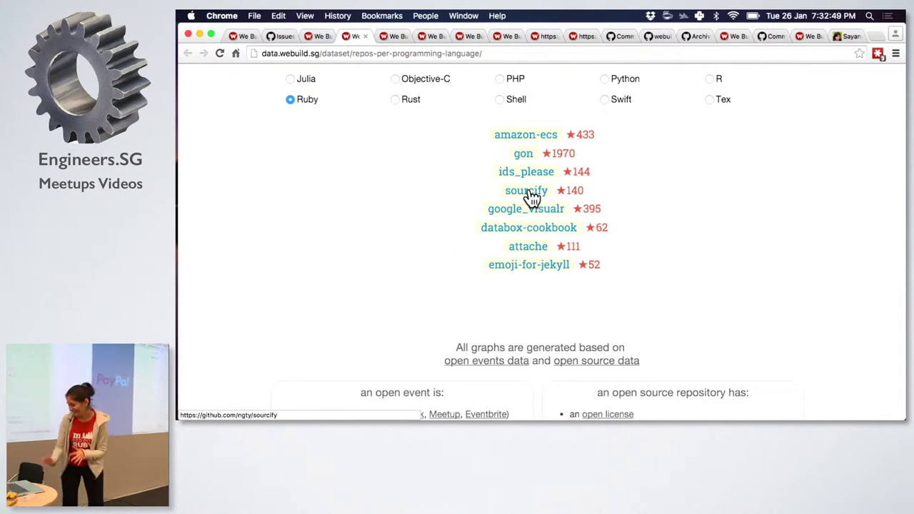
{"action": "mouse_move", "coordinate": [535, 214]}
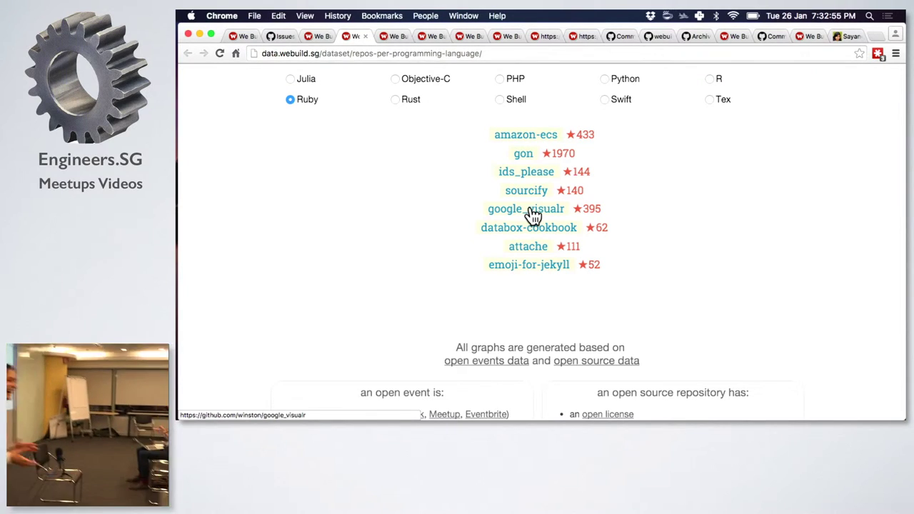
{"action": "mouse_move", "coordinate": [540, 227]}
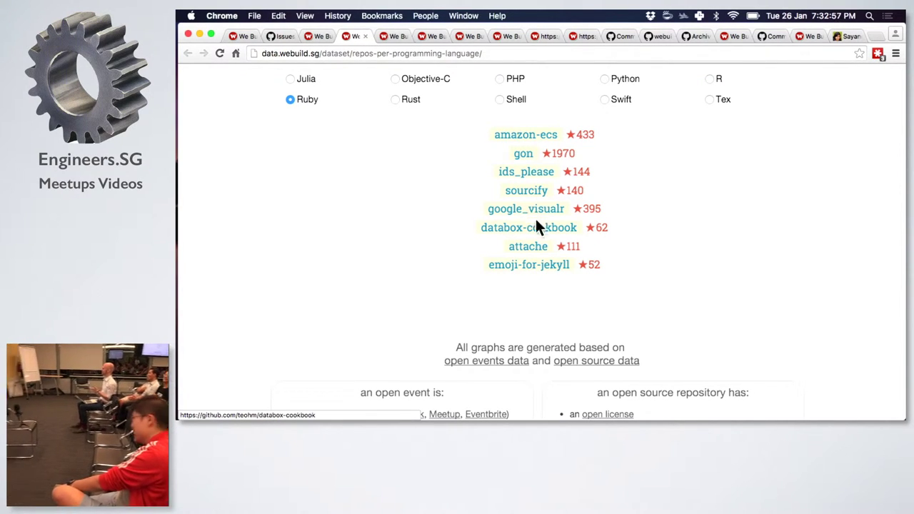
{"action": "mouse_move", "coordinate": [534, 250]}
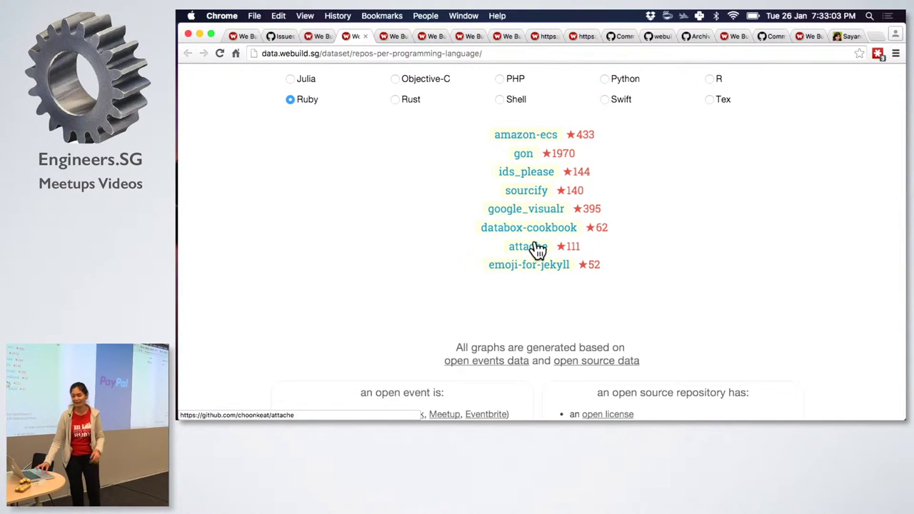
{"action": "mouse_move", "coordinate": [540, 273]}
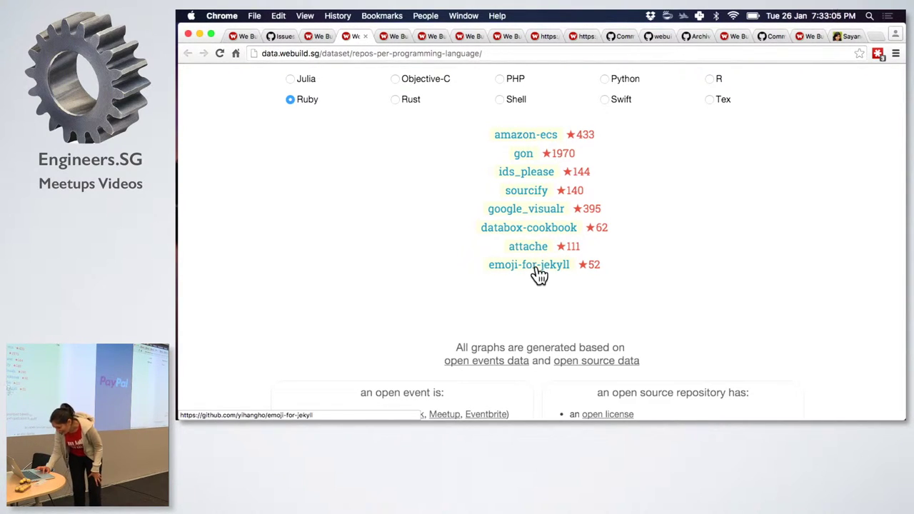
{"action": "mouse_move", "coordinate": [549, 273]}
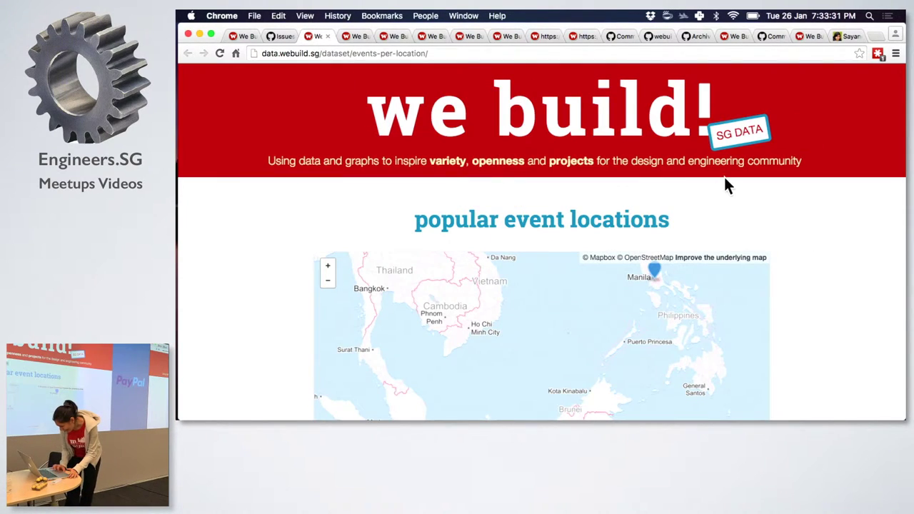
Pan the popular event locations map around Singapore's markers, then move to the GitHub issues page
{"action": "scroll", "scroll_direction": "down", "scroll_amount": 3}
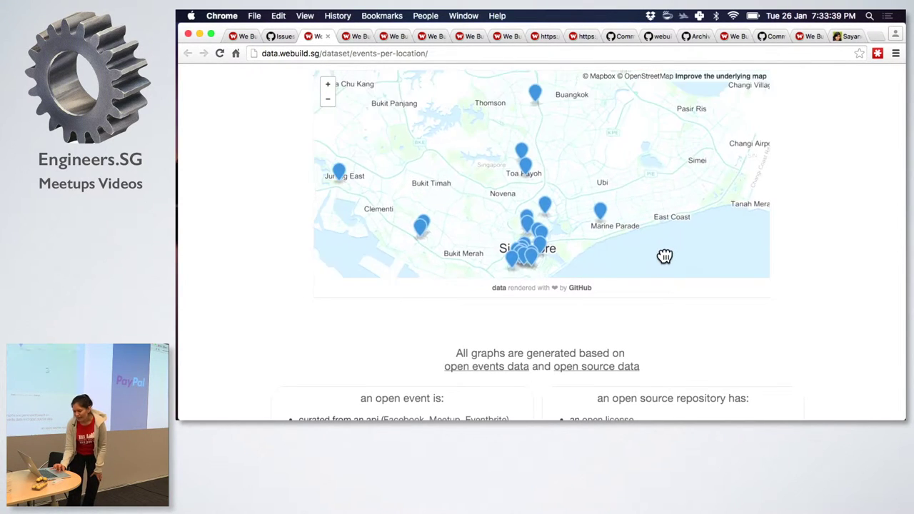
{"action": "left_click_drag", "start_coordinate": [664, 254], "coordinate": [697, 222]}
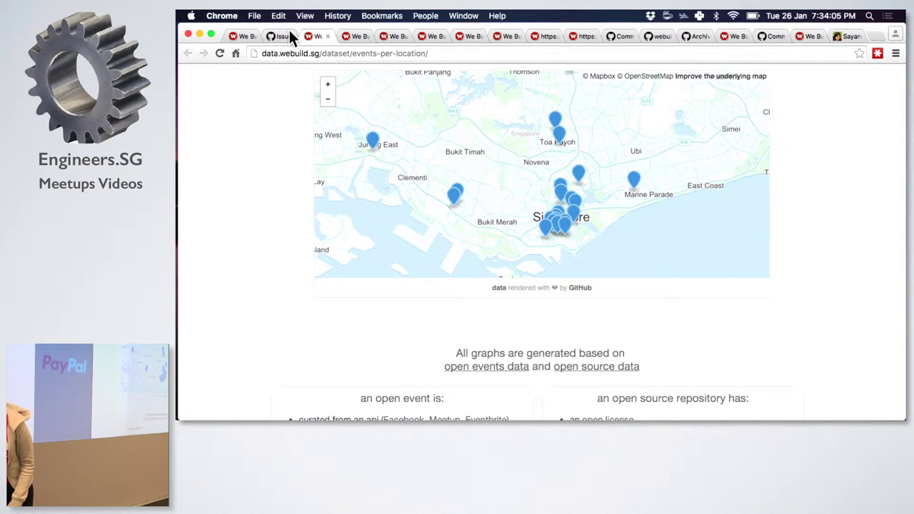
{"action": "left_click", "coordinate": [279, 36]}
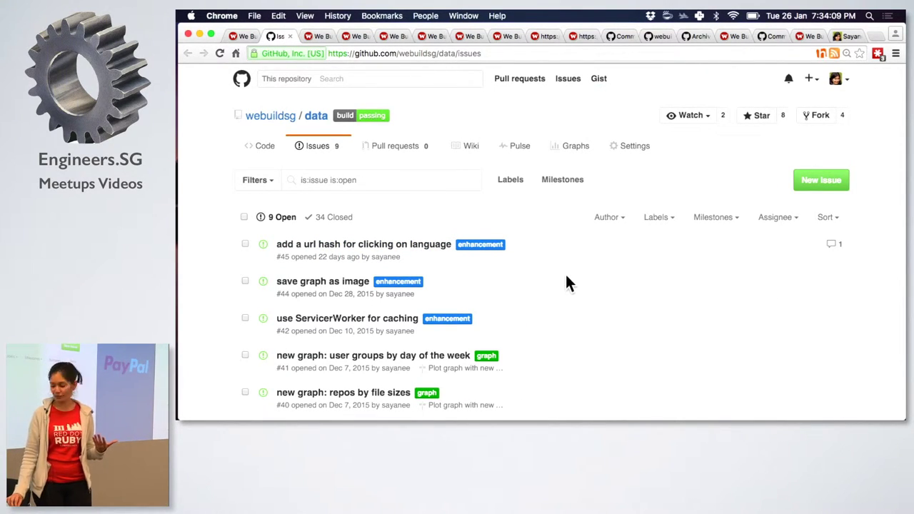
{"action": "scroll", "scroll_direction": "down", "scroll_amount": 3}
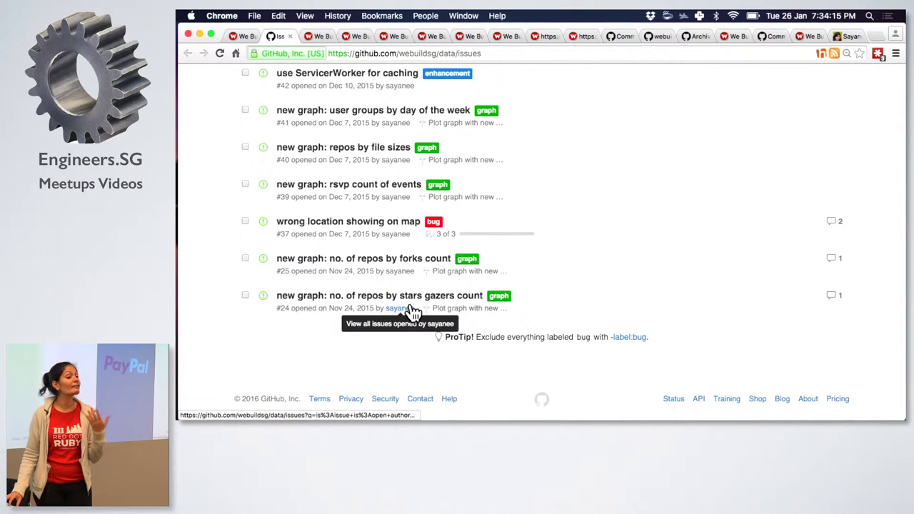
{"action": "mouse_move", "coordinate": [403, 340]}
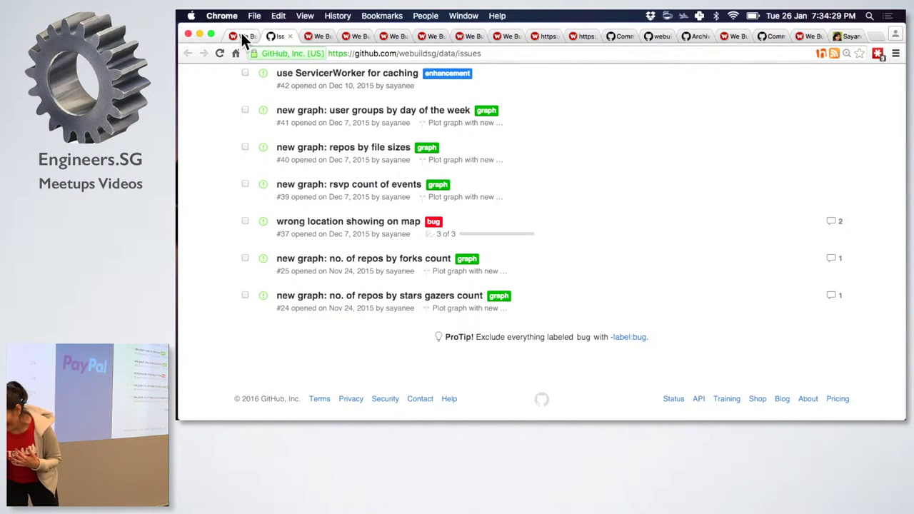
Show the data site homepage's yearly statistics cards for 2016 and 2015
{"action": "left_click", "coordinate": [245, 36]}
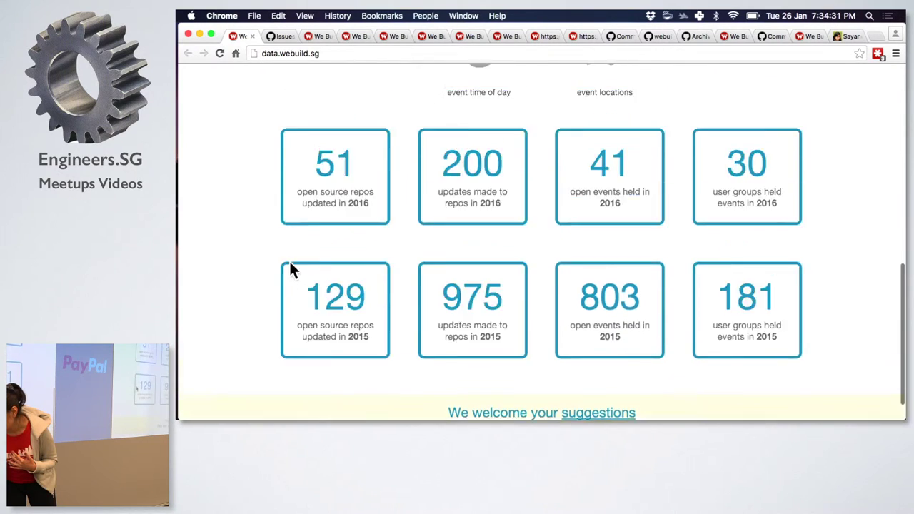
{"action": "scroll", "scroll_direction": "down", "scroll_amount": 3}
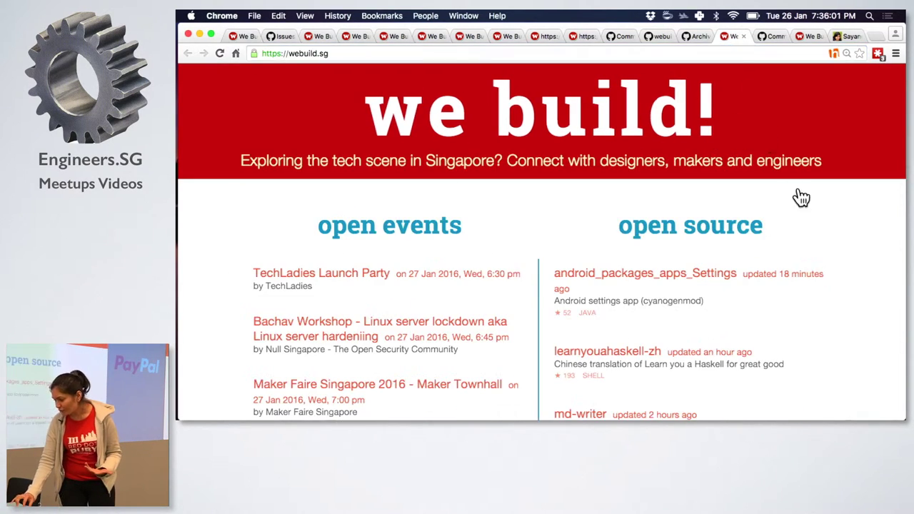
{"action": "mouse_move", "coordinate": [821, 238]}
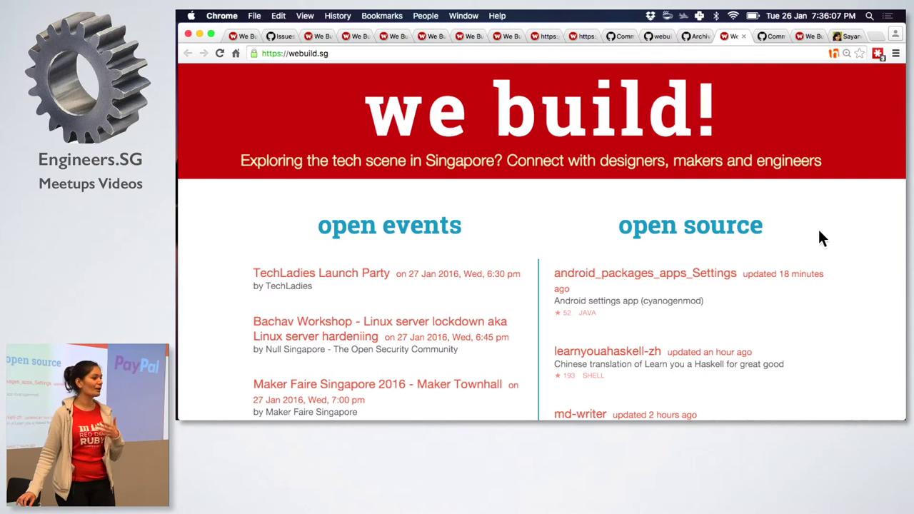
{"action": "scroll", "scroll_direction": "down", "scroll_amount": 3}
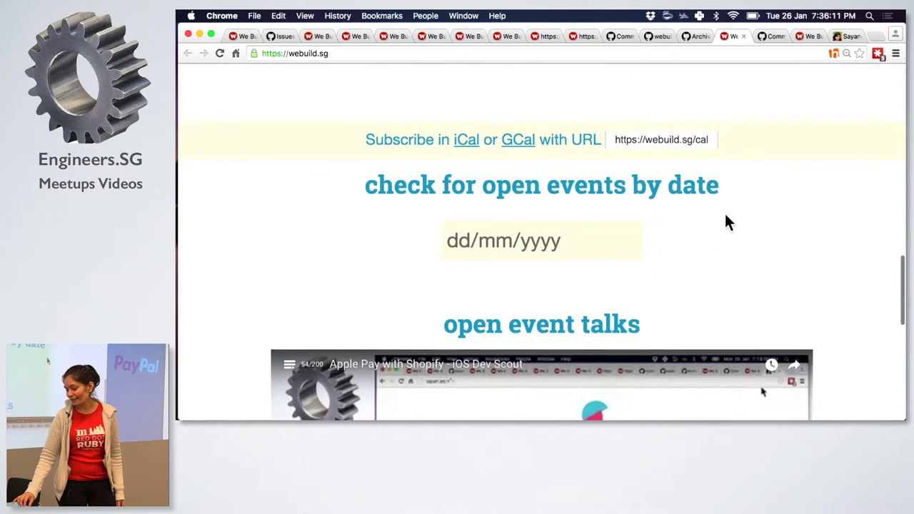
{"action": "scroll", "scroll_direction": "down", "scroll_amount": 3}
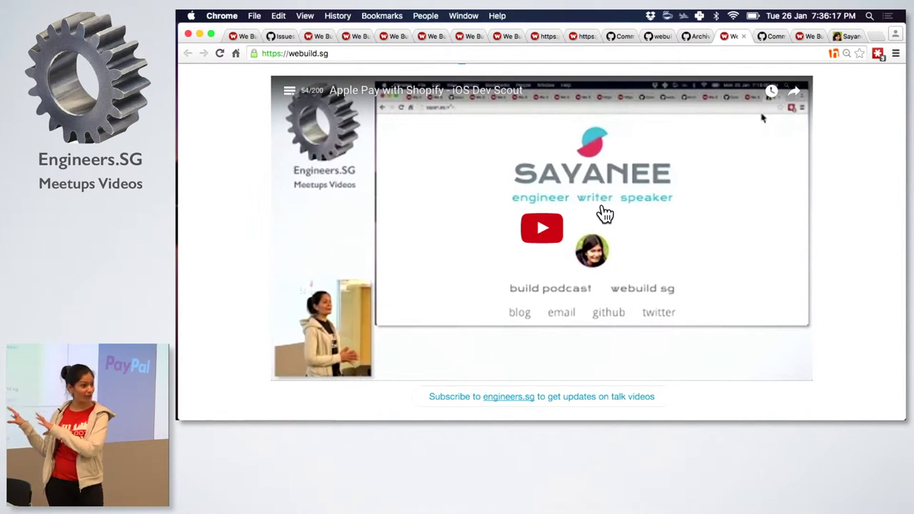
{"action": "scroll", "scroll_direction": "down", "scroll_amount": 3}
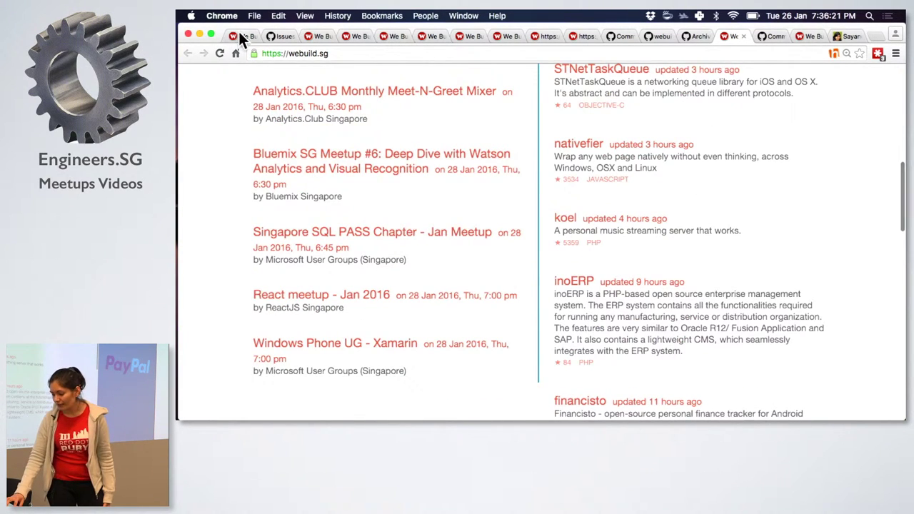
{"action": "left_click", "coordinate": [240, 34]}
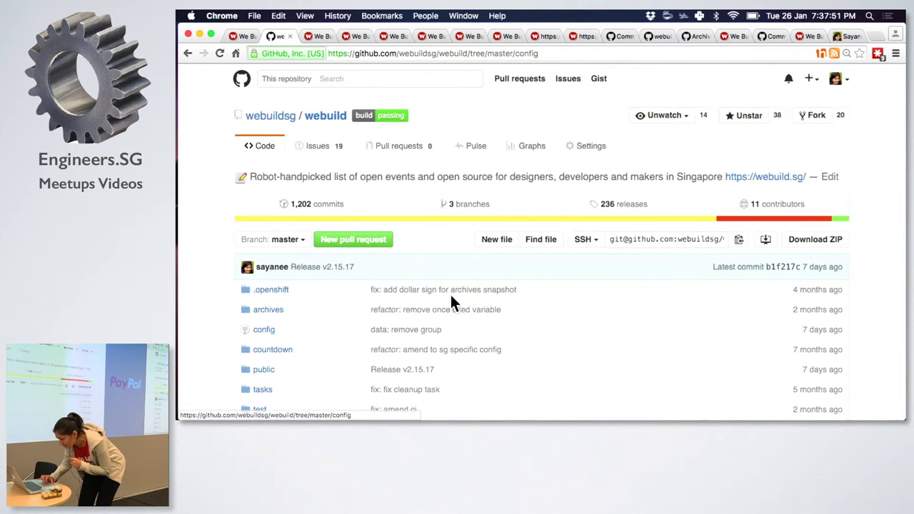
Browse config/facebookGroups.json in the repository to show the Facebook group names and ids
{"action": "left_click", "coordinate": [263, 329]}
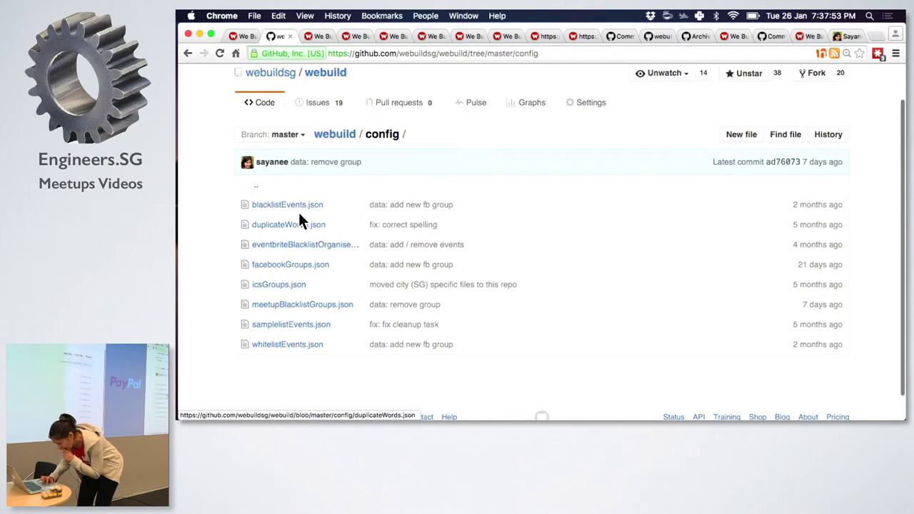
{"action": "left_click", "coordinate": [290, 264]}
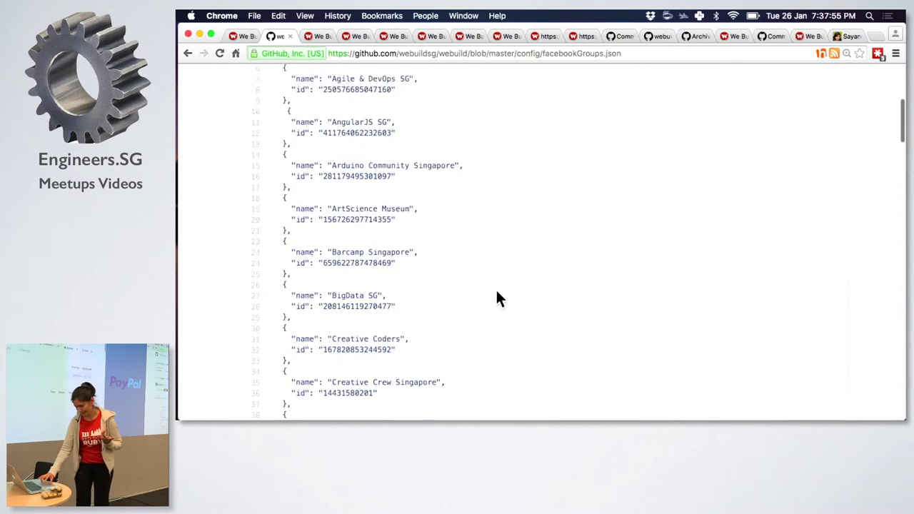
{"action": "scroll", "scroll_direction": "down", "scroll_amount": 3}
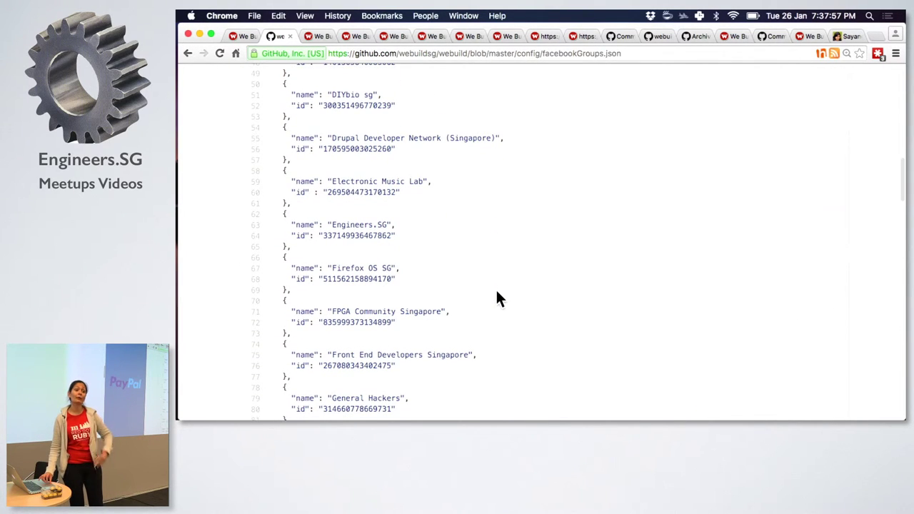
{"action": "scroll", "scroll_direction": "down", "scroll_amount": 3}
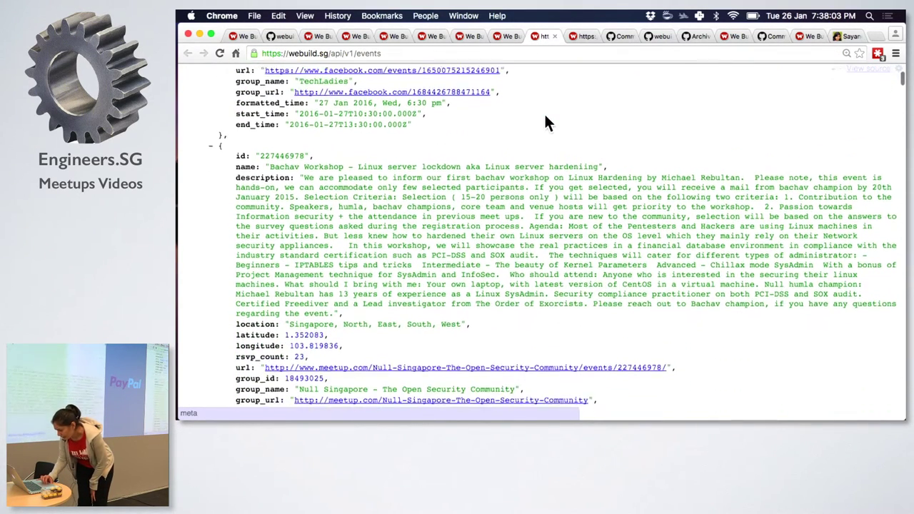
Browse the events API JSON and highlight the rsvp_count field
{"action": "scroll", "scroll_direction": "down", "scroll_amount": 3}
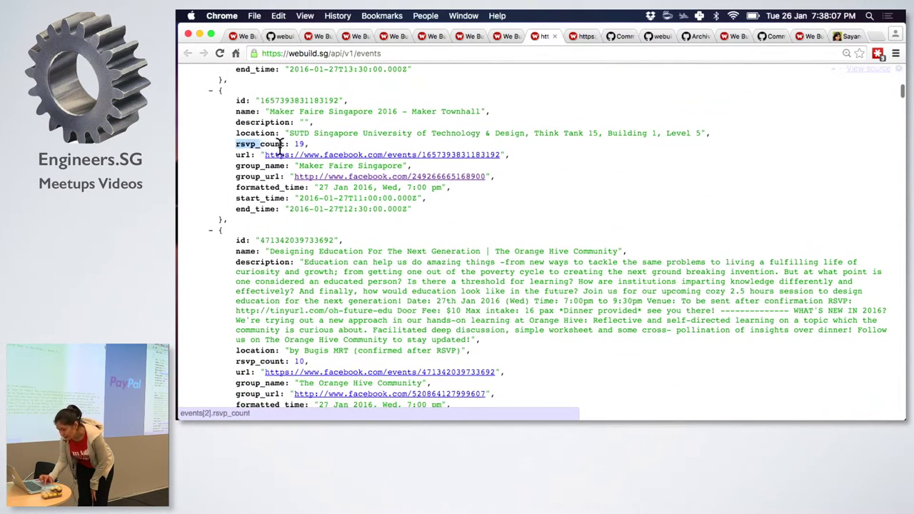
{"action": "double_click", "coordinate": [271, 143]}
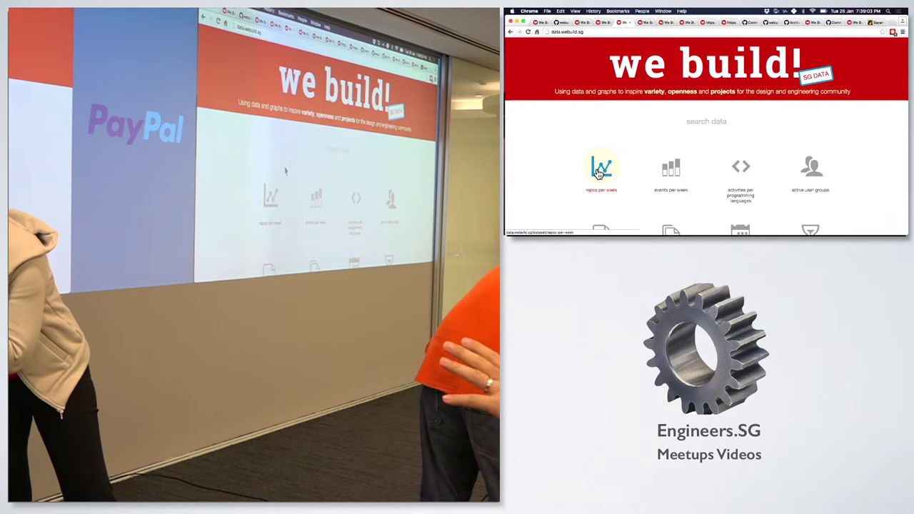
Show the main webuild.sg listing and browse its open events and open source repositories
{"action": "left_click", "coordinate": [603, 169]}
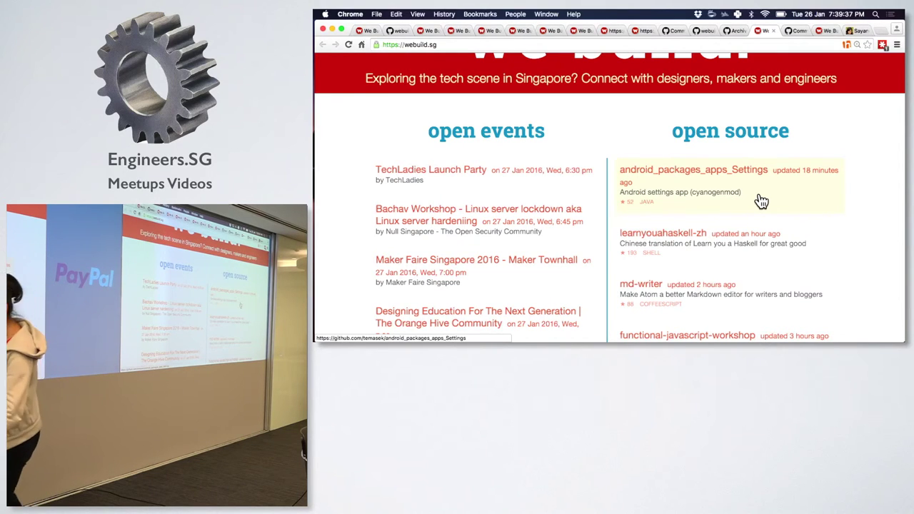
{"action": "scroll", "scroll_direction": "down", "scroll_amount": 3}
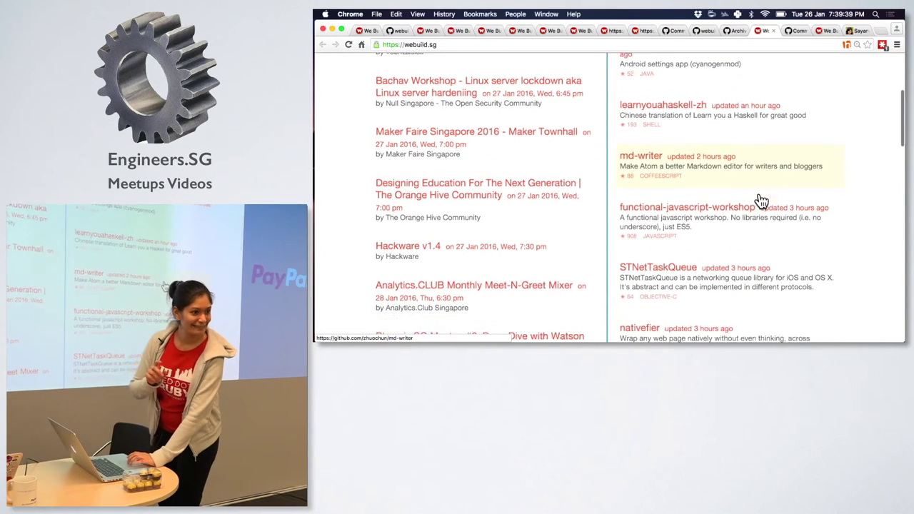
{"action": "scroll", "scroll_direction": "down", "scroll_amount": 3}
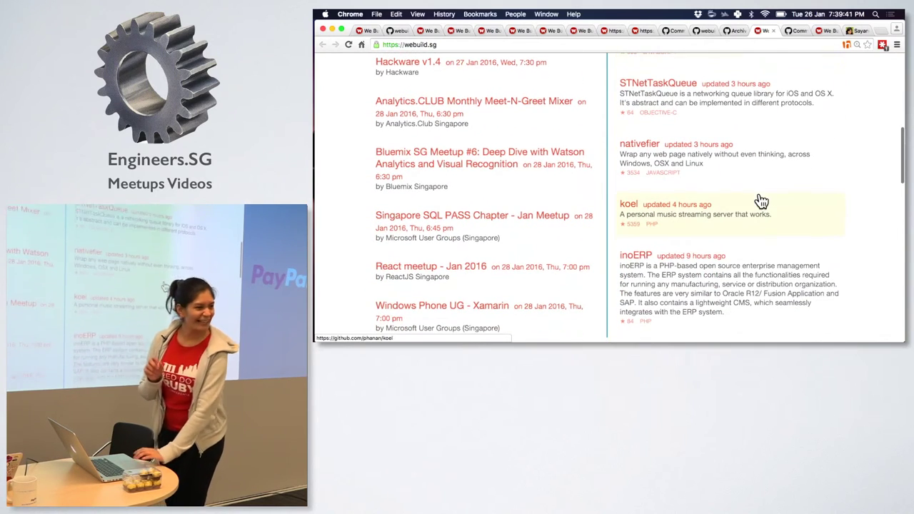